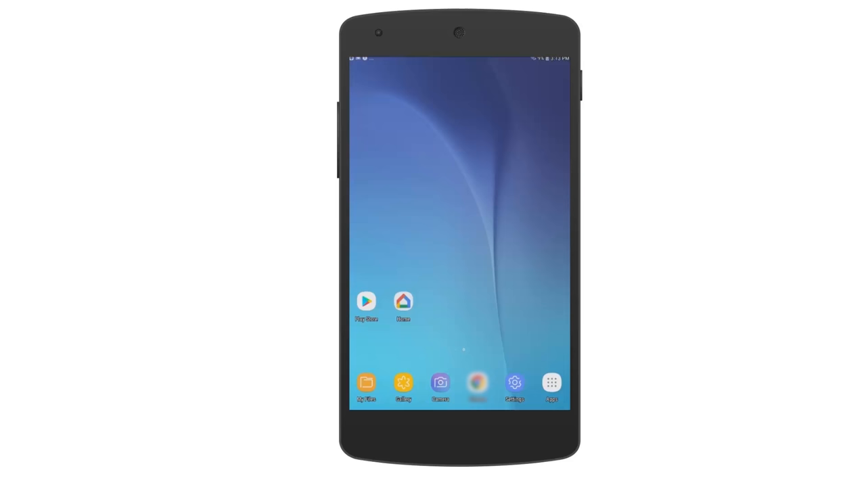
Step: Install Mopria Print Service from Google Play so the phone can print
click(365, 300)
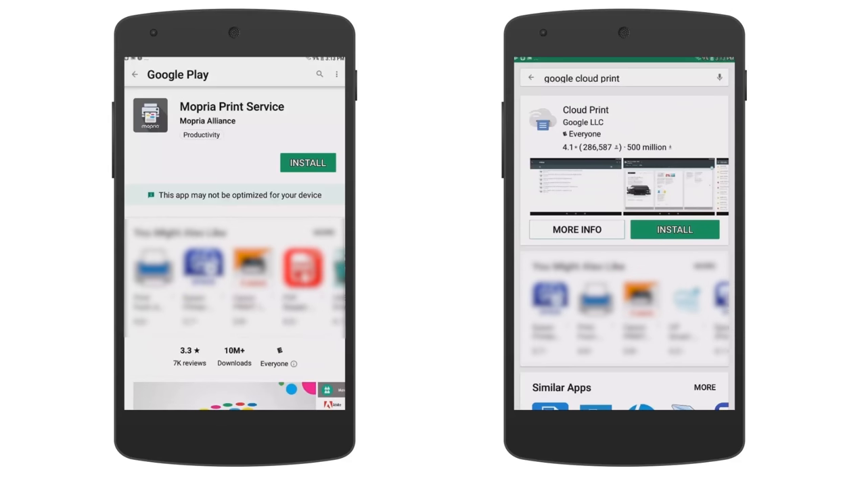
click(307, 163)
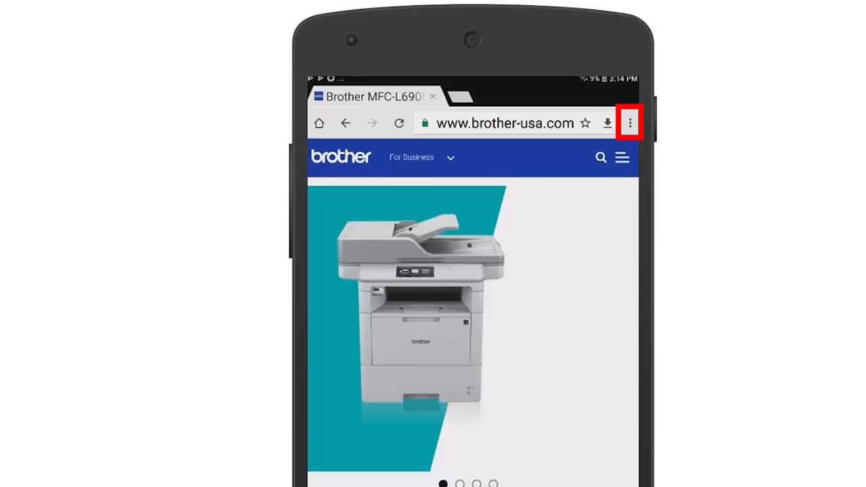
Step: Share the Brother printer web page from Chrome's menu to Print
click(627, 123)
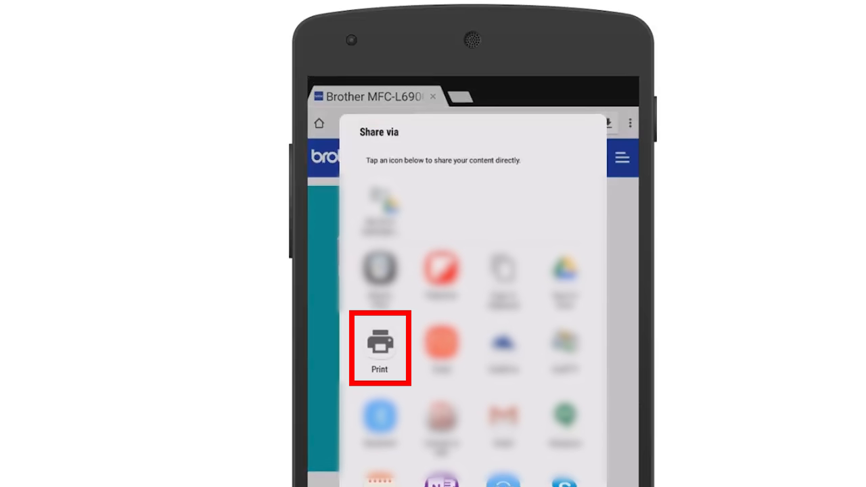
click(379, 349)
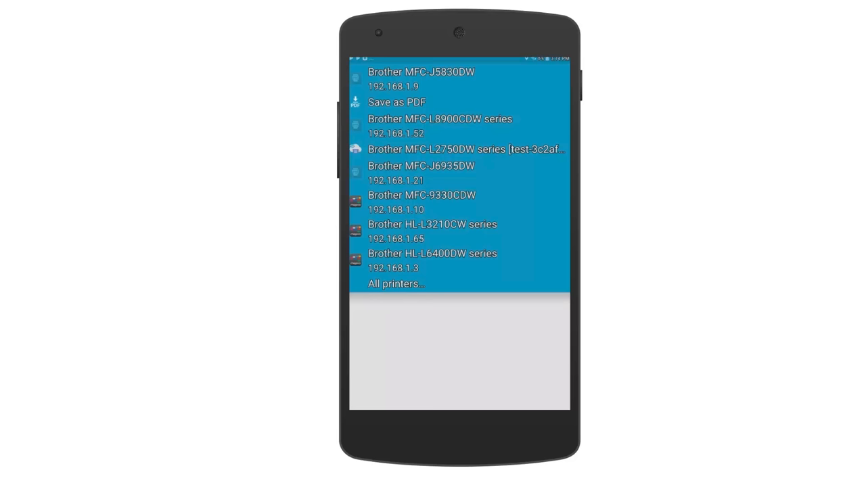
Step: Print the page on Letter paper to the Brother MFC-L2750DW series and accept the Cloud Print notice
click(460, 149)
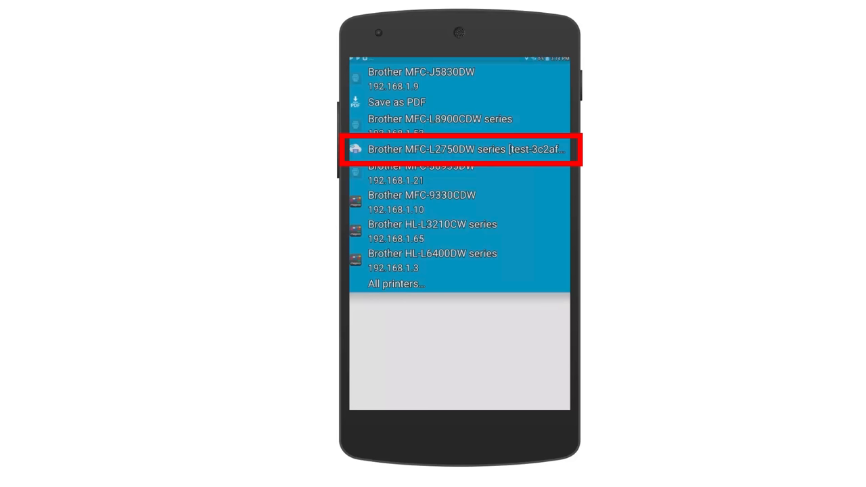
click(460, 149)
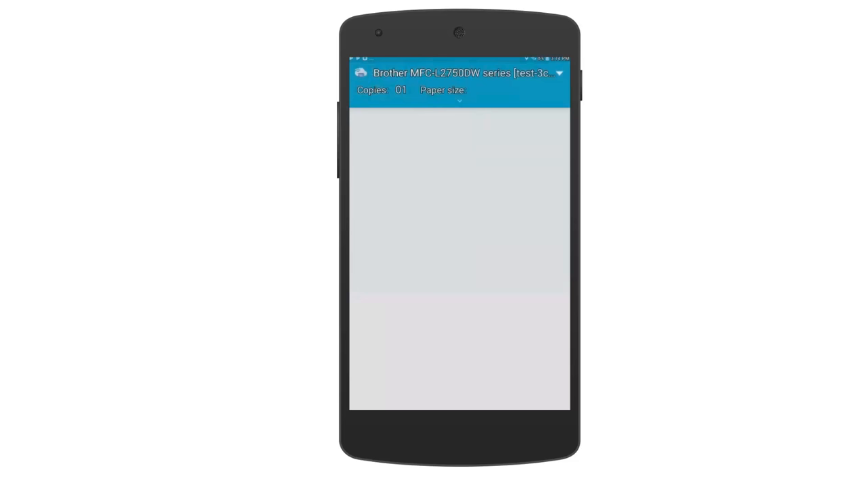
click(473, 89)
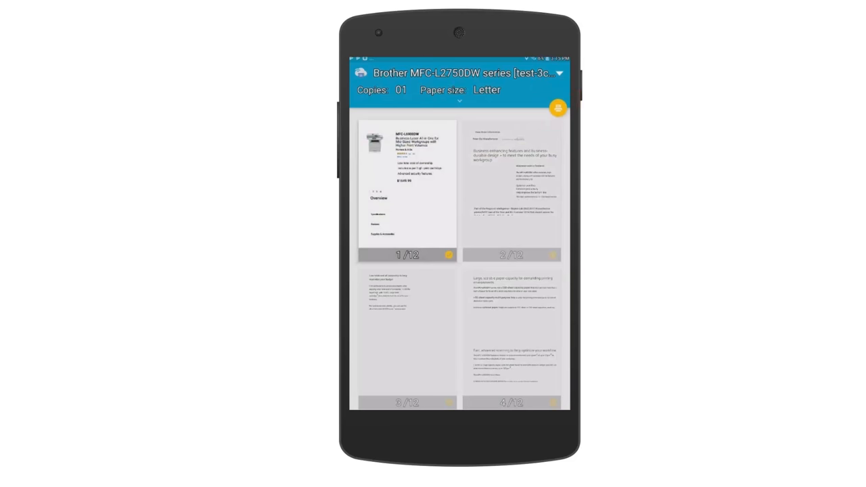
click(558, 108)
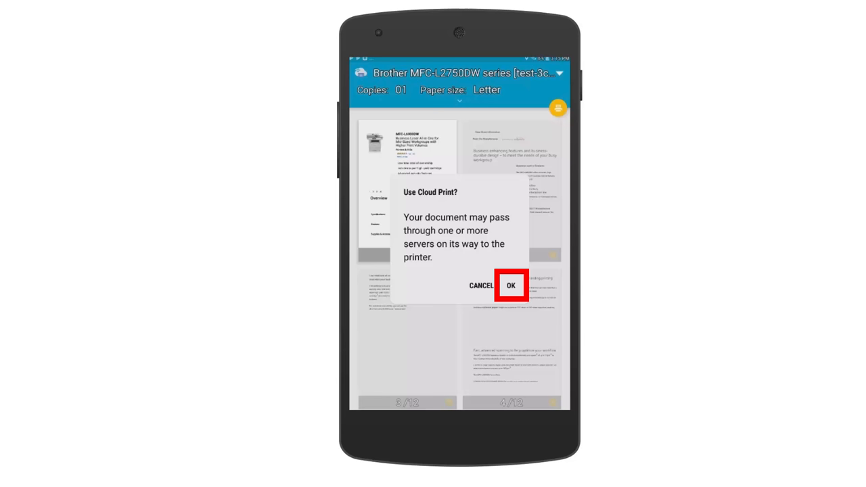
click(512, 284)
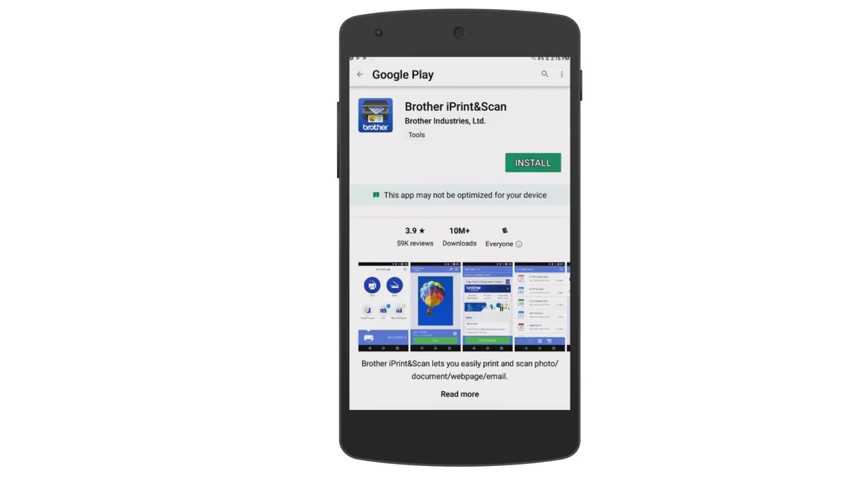
Step: Install Brother iPrint&Scan, launch it and accept the End-User License Agreement
click(533, 162)
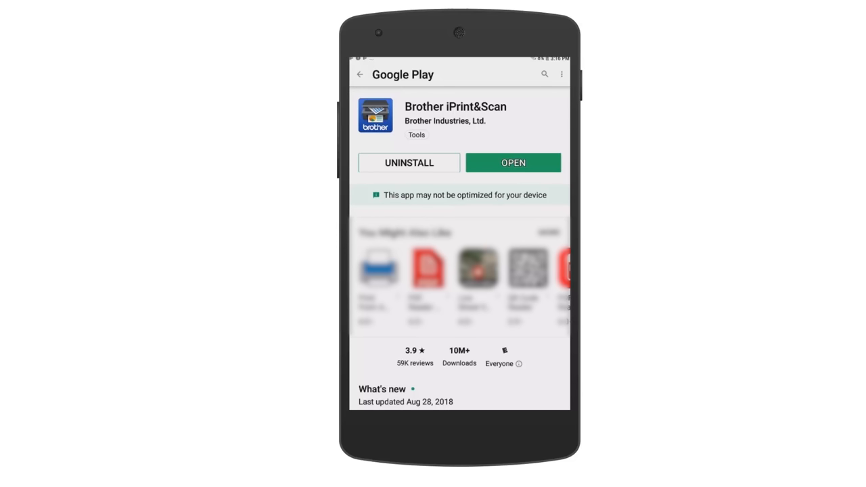
click(513, 162)
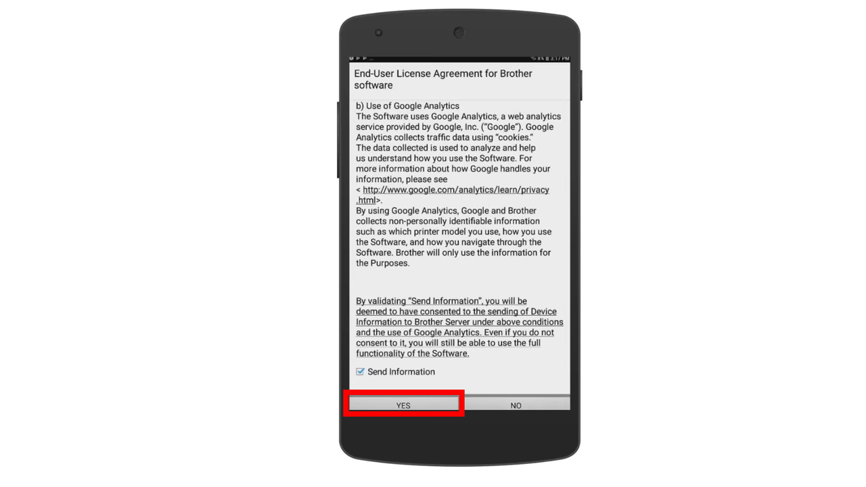
click(403, 406)
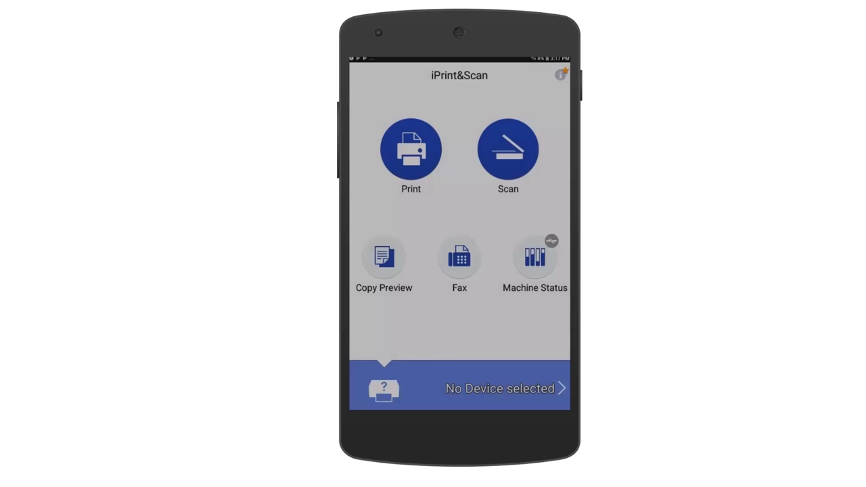
Step: Select the HL-L8360CDW series Wi-Fi printer as the app's device and dismiss the functions notice
click(501, 387)
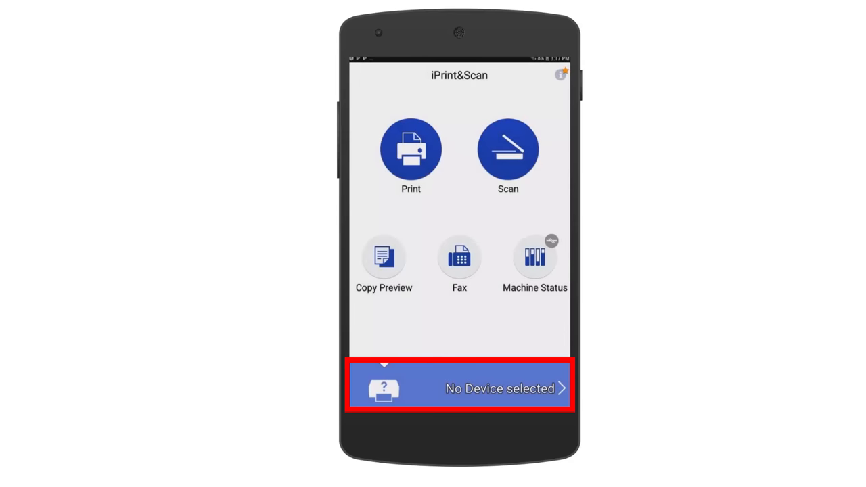
click(459, 387)
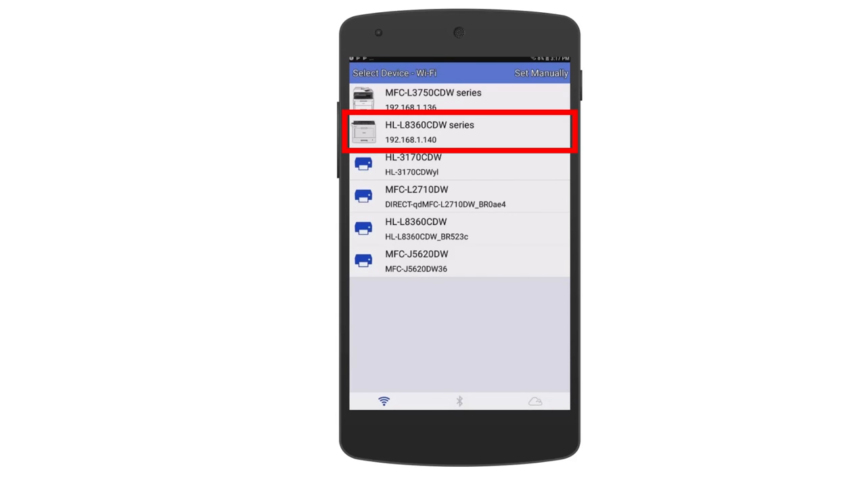
click(459, 130)
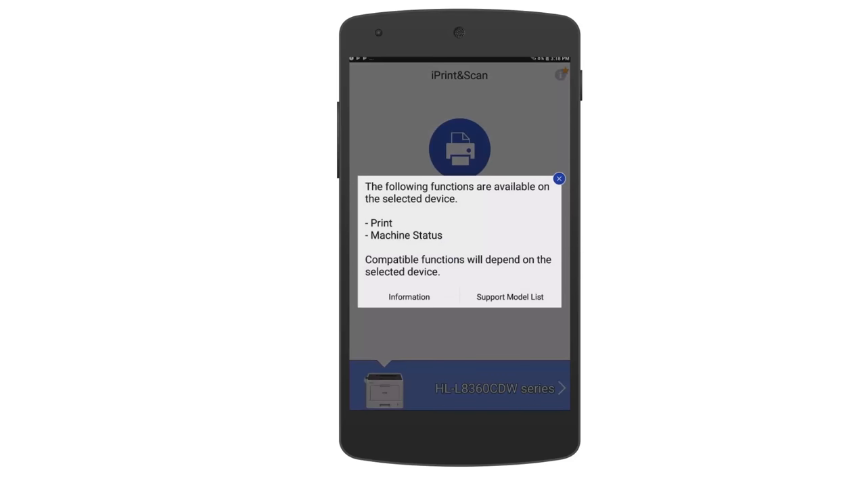
click(559, 178)
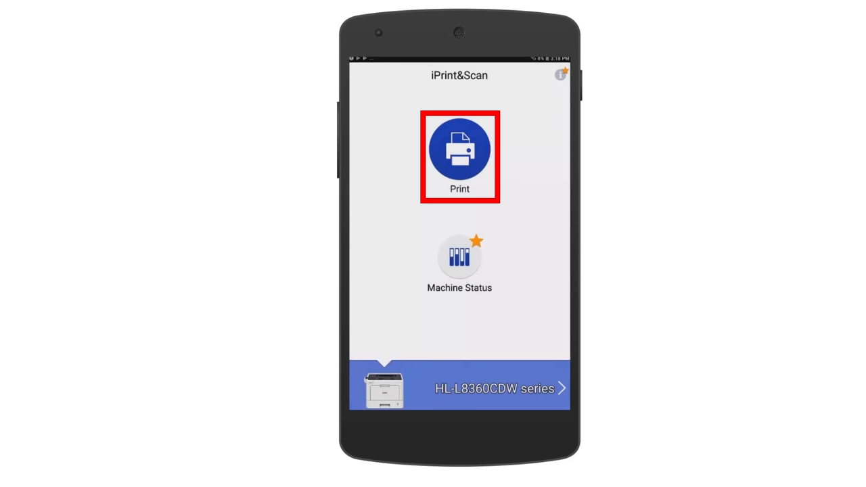
Step: Print the photo of two people in a kitchen to the HL-L8360CDW series printer
click(460, 151)
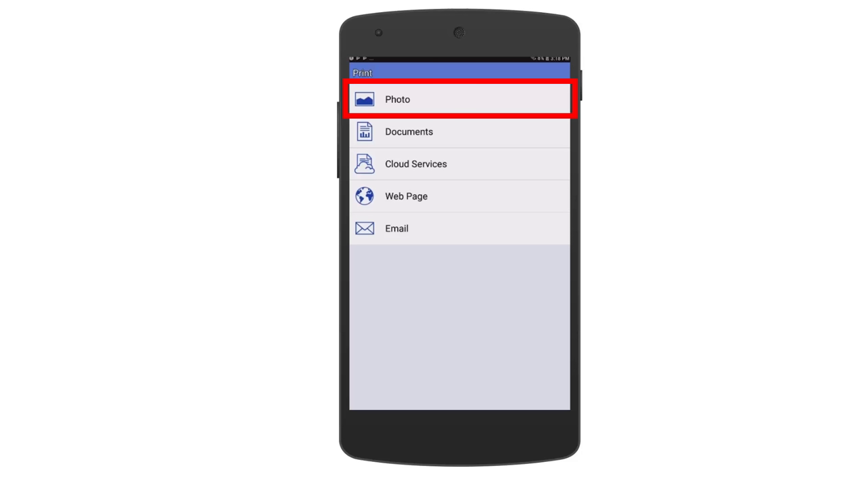
click(398, 98)
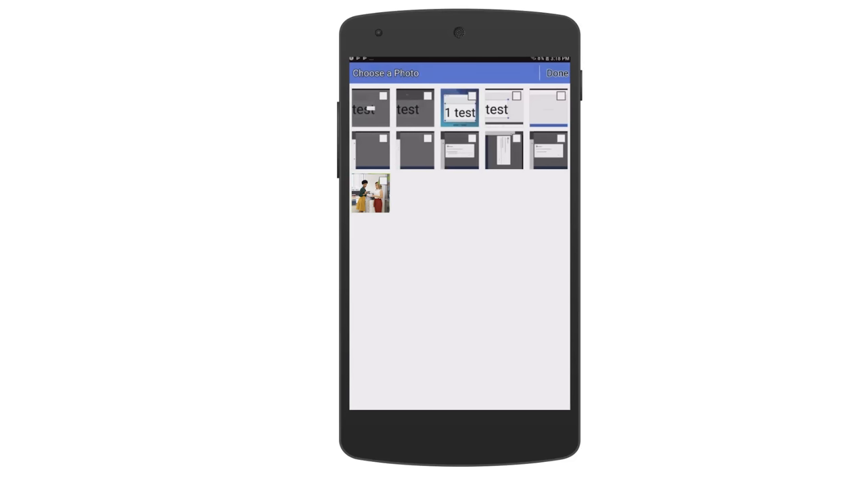
click(370, 192)
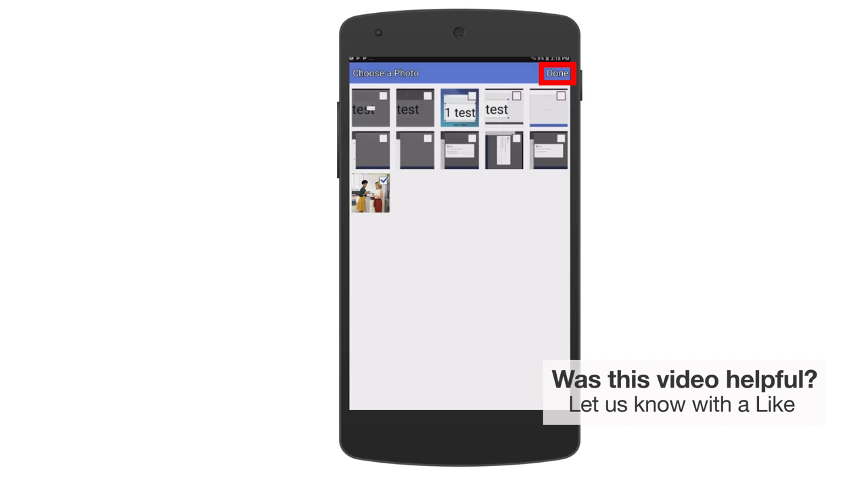
click(557, 73)
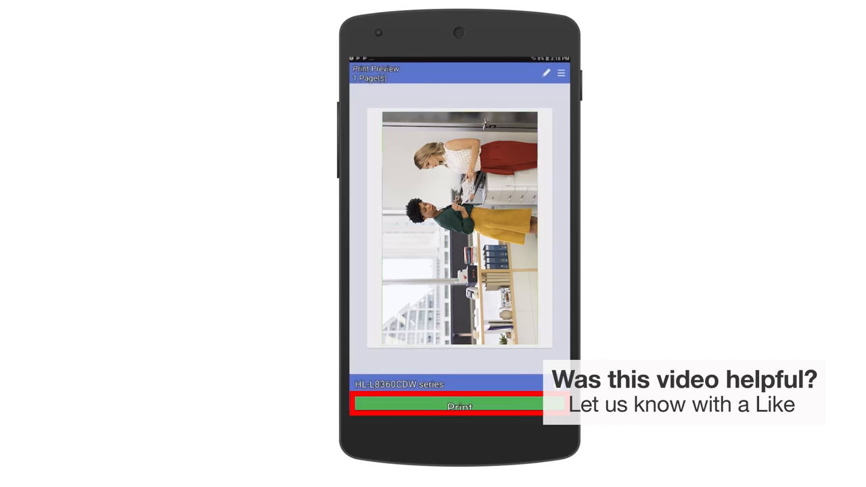
click(460, 406)
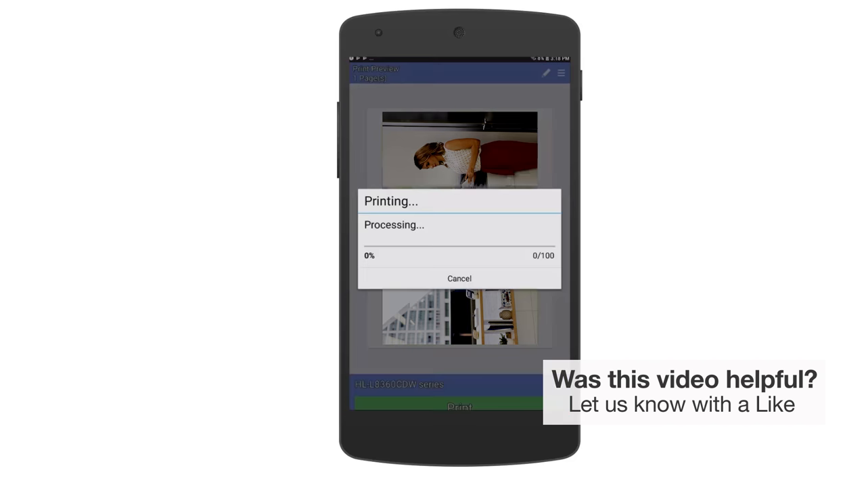